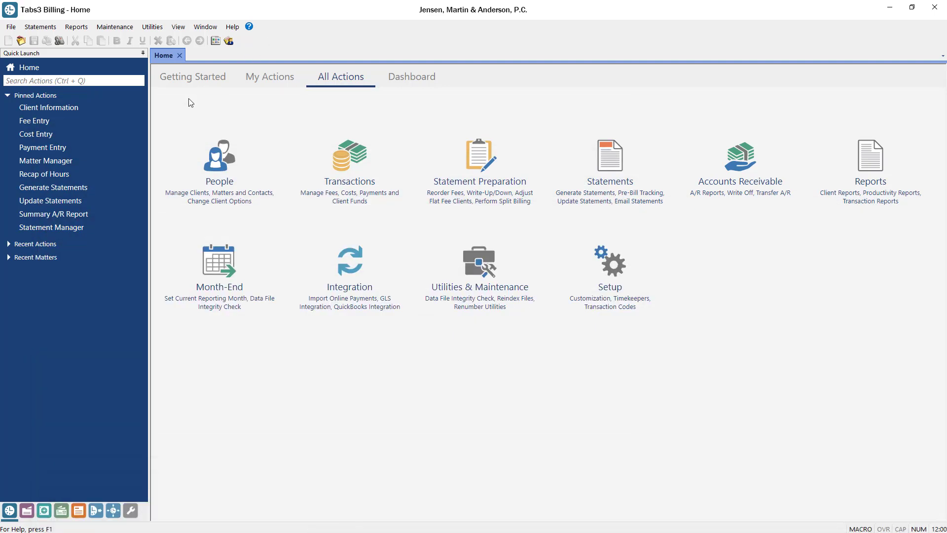
pyautogui.click(45, 161)
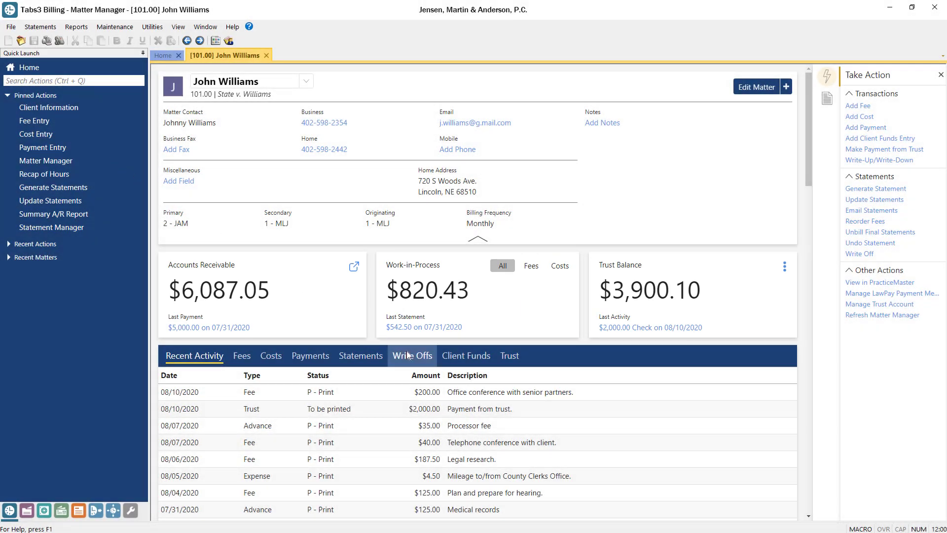
# View the $580.00 write-off of 08/24/2020 in detail, then return to the three-entry write-off list.
pyautogui.click(410, 355)
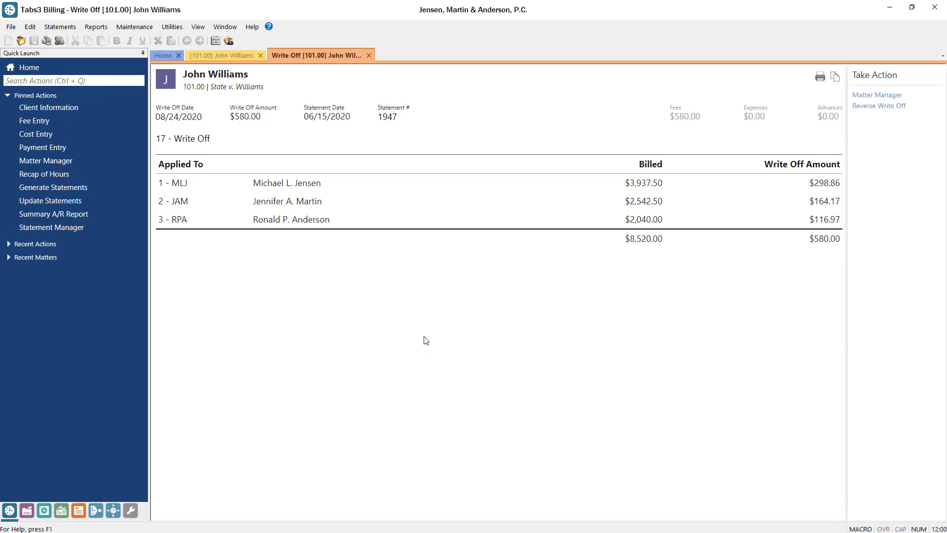
pyautogui.click(369, 55)
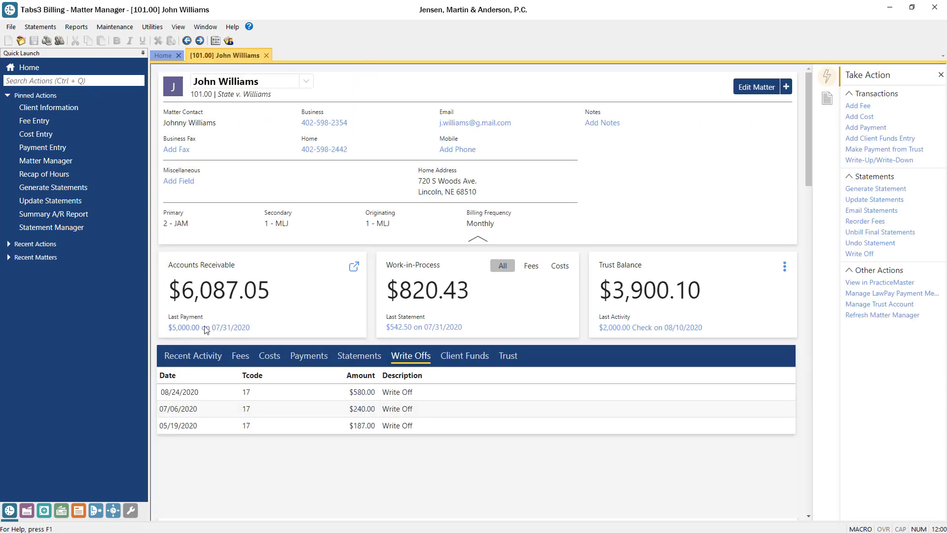
pyautogui.click(183, 327)
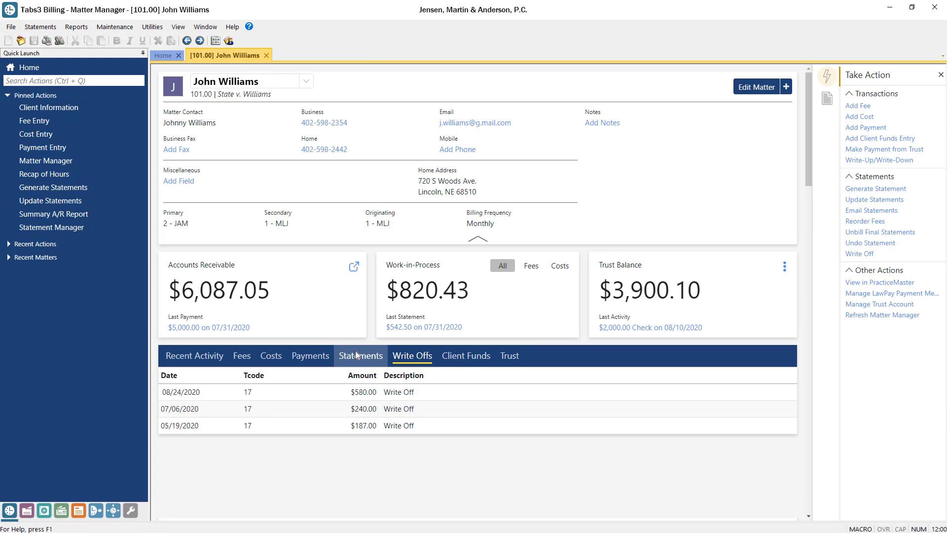
# Show the statement history, then start an email for statement 1947 with 101.00_Stmt_1947.pdf attached.
pyautogui.click(360, 355)
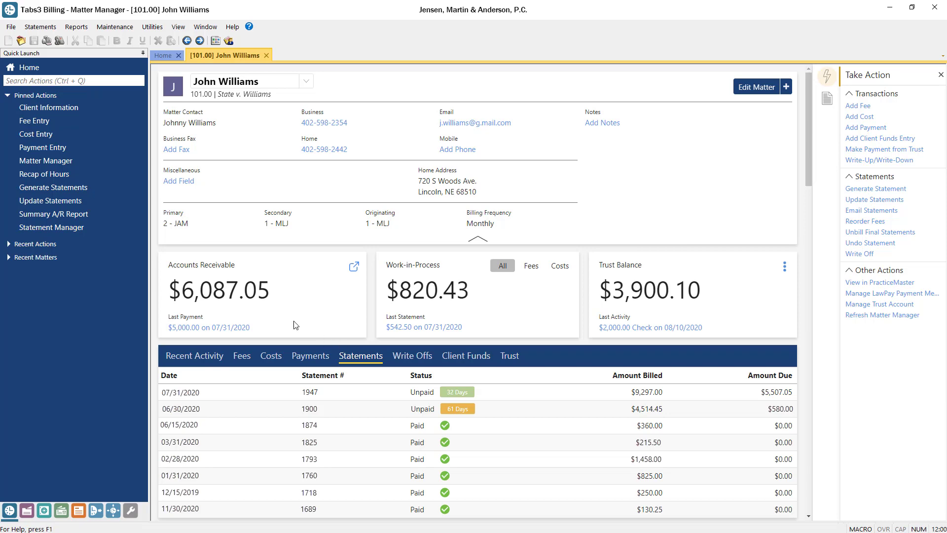
pyautogui.click(51, 227)
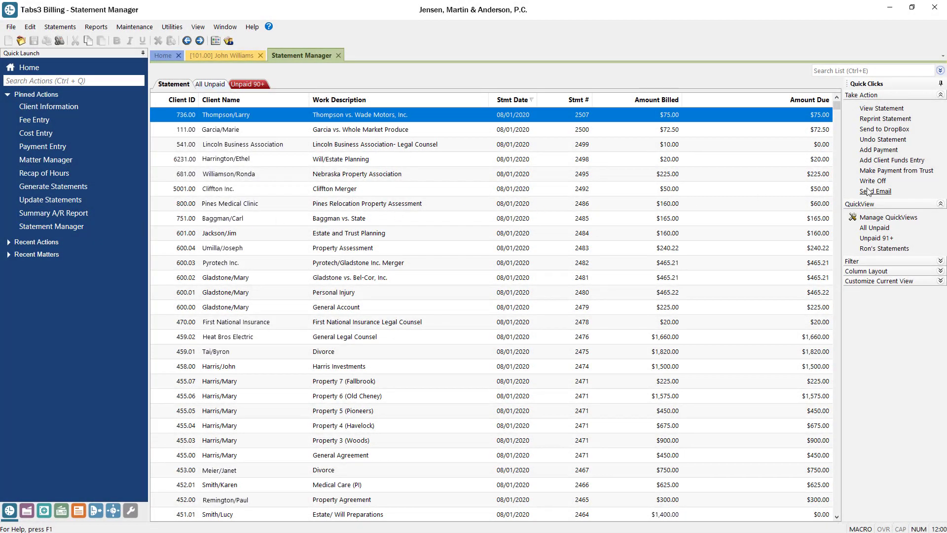
pyautogui.click(875, 192)
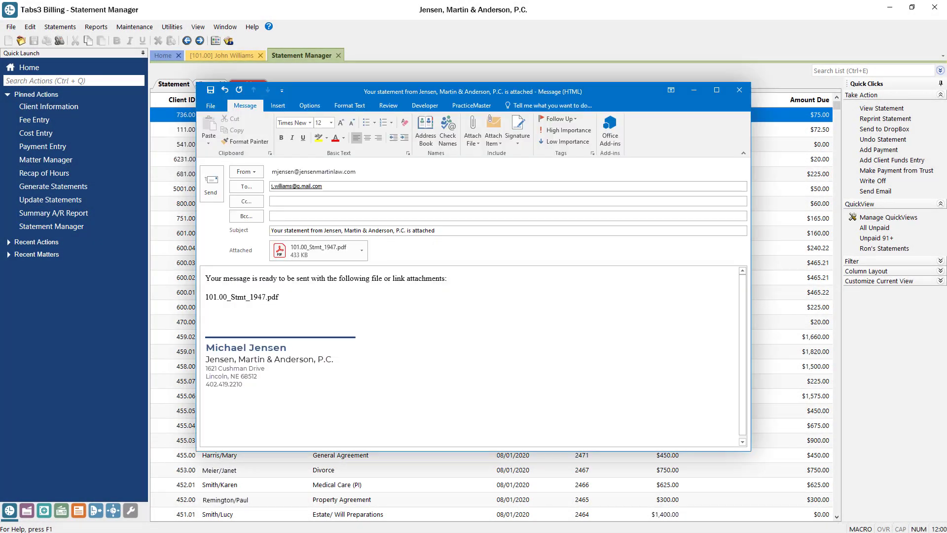